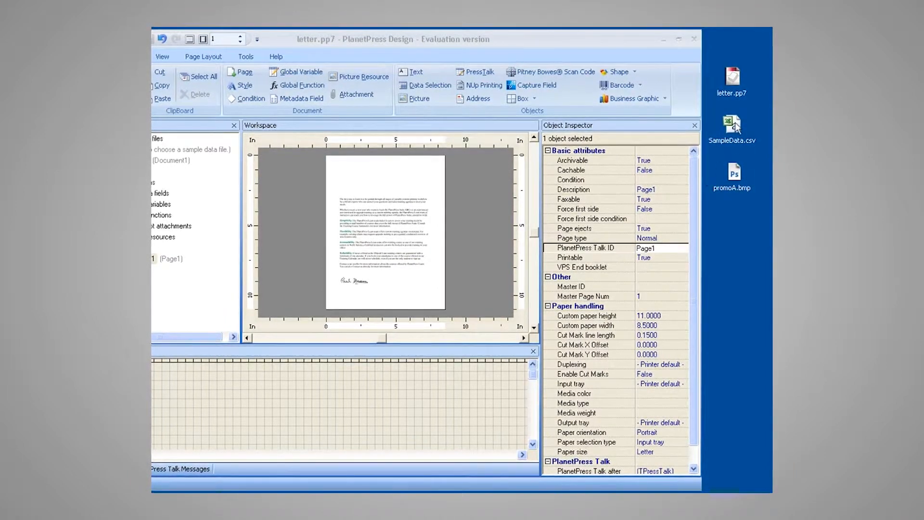
mouse_move(340, 397)
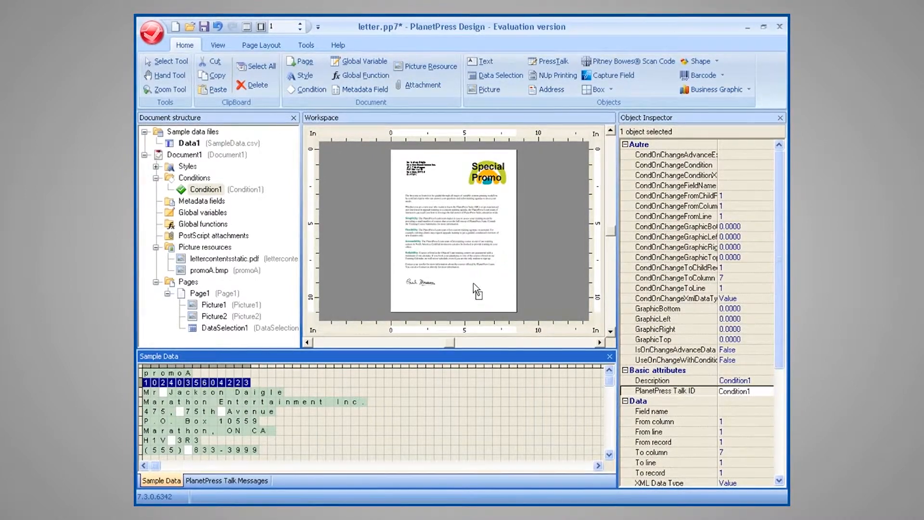
Insert a barcode below the signature on the letter page, listed as Barcode1 under Page1
right_click(466, 282)
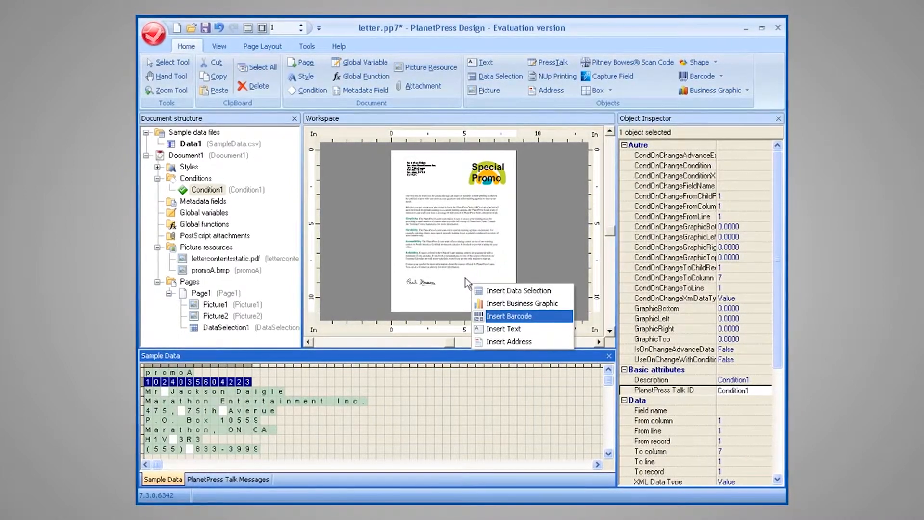
click(509, 316)
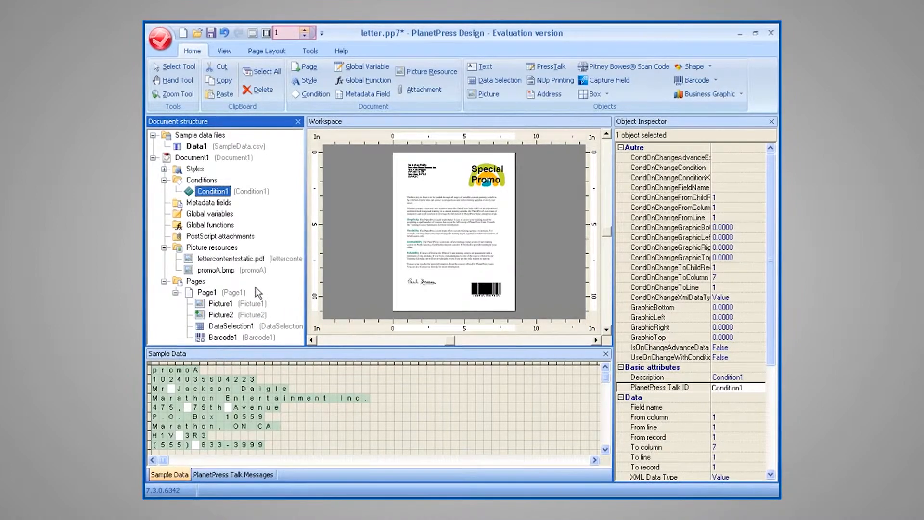
Reorder Picture2 ahead of Picture1 under Page1 in the Document structure, hiding the Special Promo image
click(222, 314)
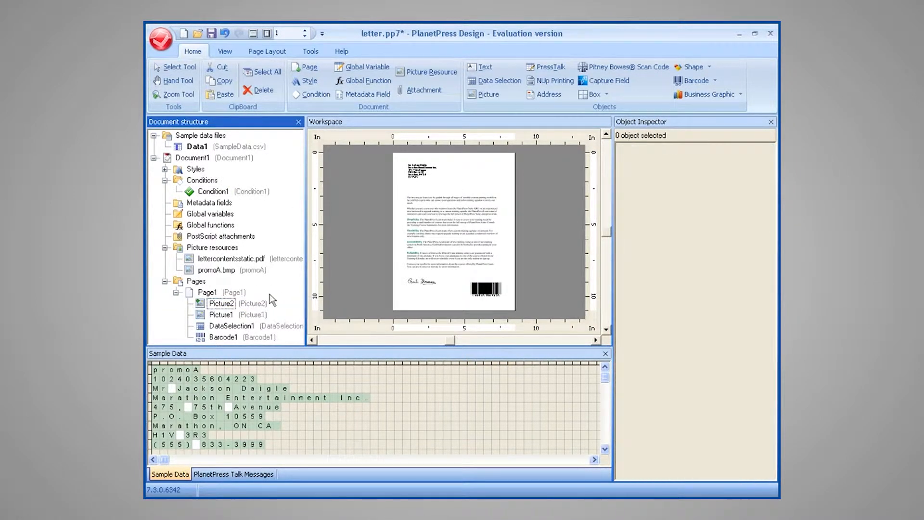
click(221, 314)
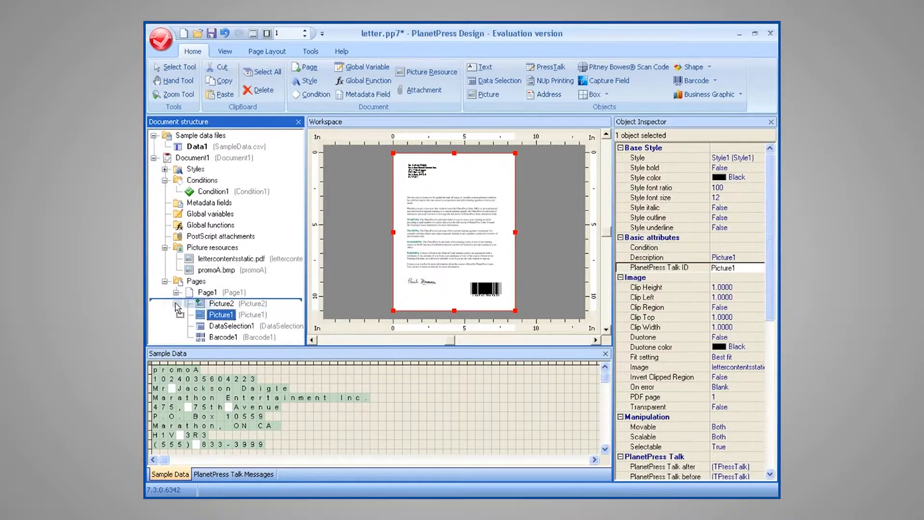